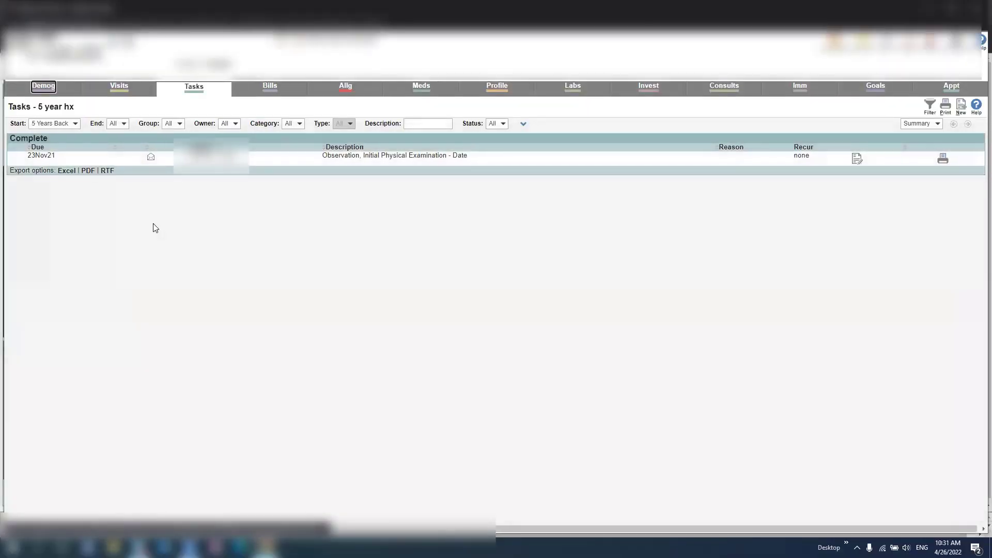
{"action": "mouse_move", "coordinate": [119, 86]}
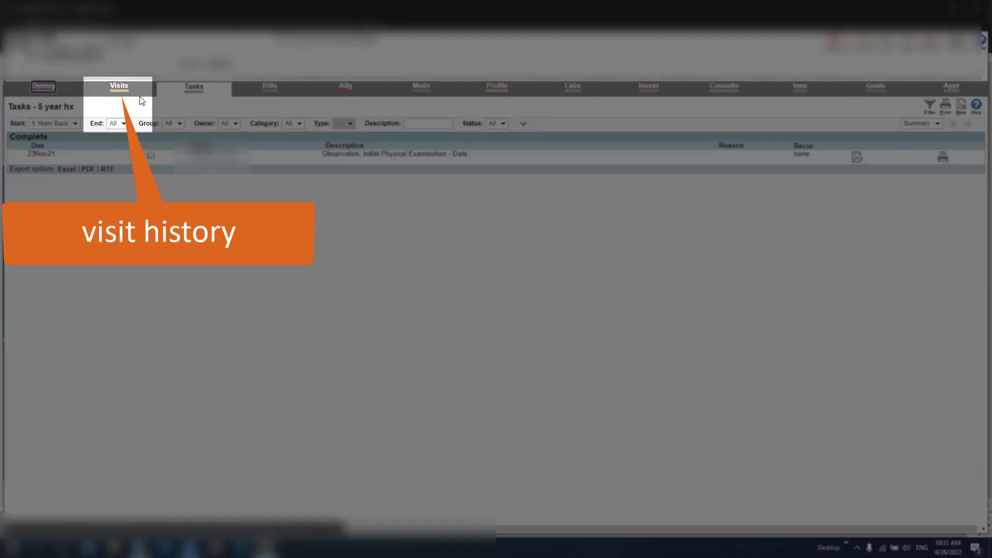
Enter a 120/80 blood pressure in today's visit and save it.
{"action": "left_click", "coordinate": [118, 86]}
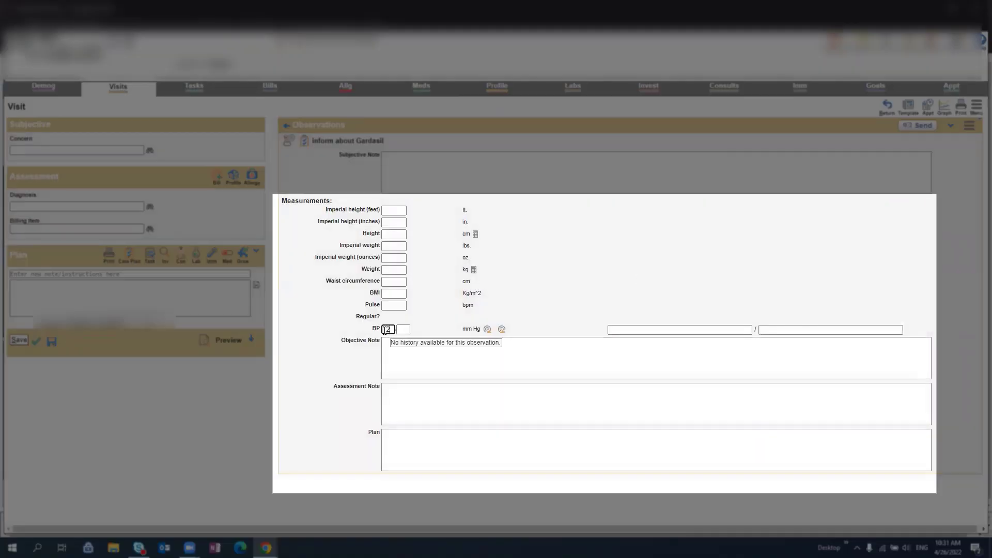
{"action": "type", "text": "120"}
{"action": "left_click", "coordinate": [403, 329]}
{"action": "type", "text": "80"}
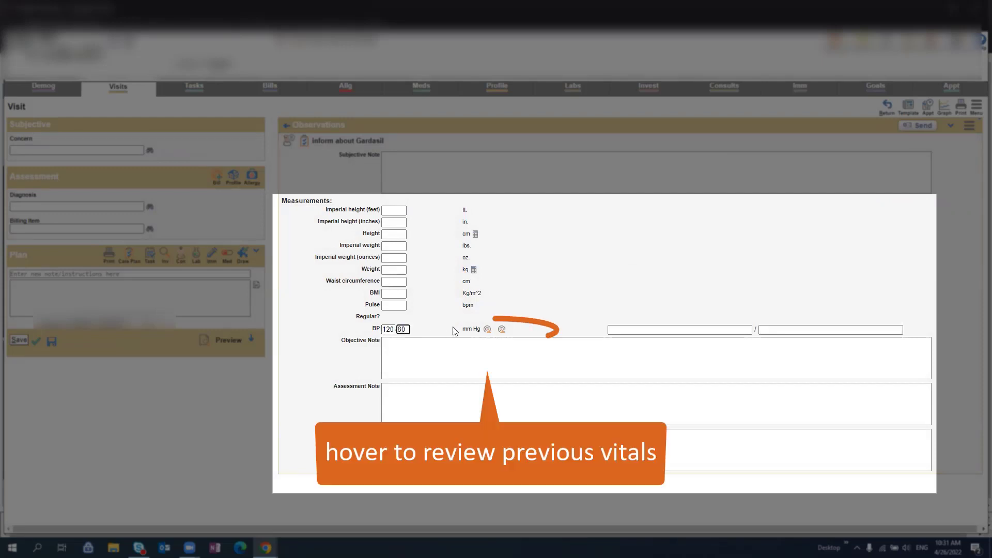
{"action": "mouse_move", "coordinate": [498, 332]}
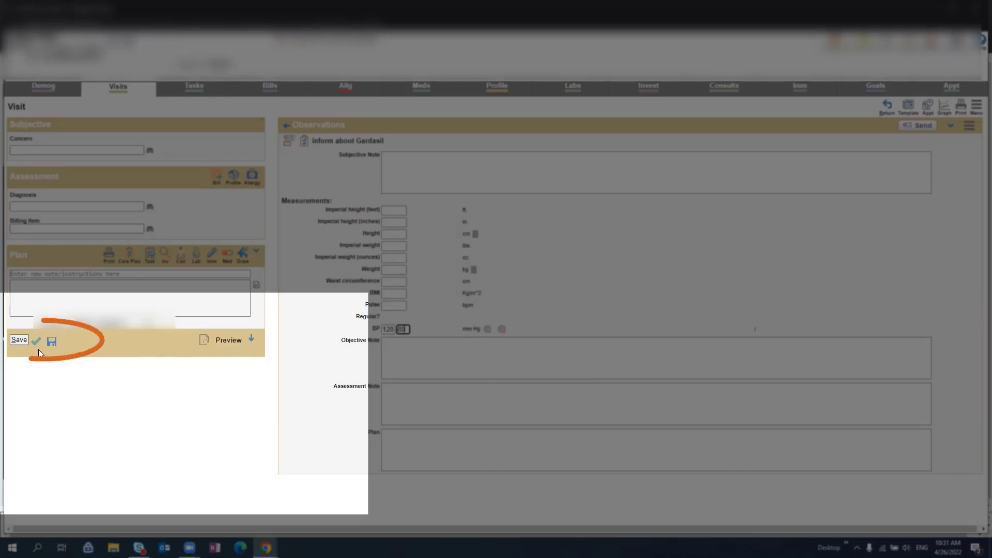
{"action": "left_click", "coordinate": [20, 339]}
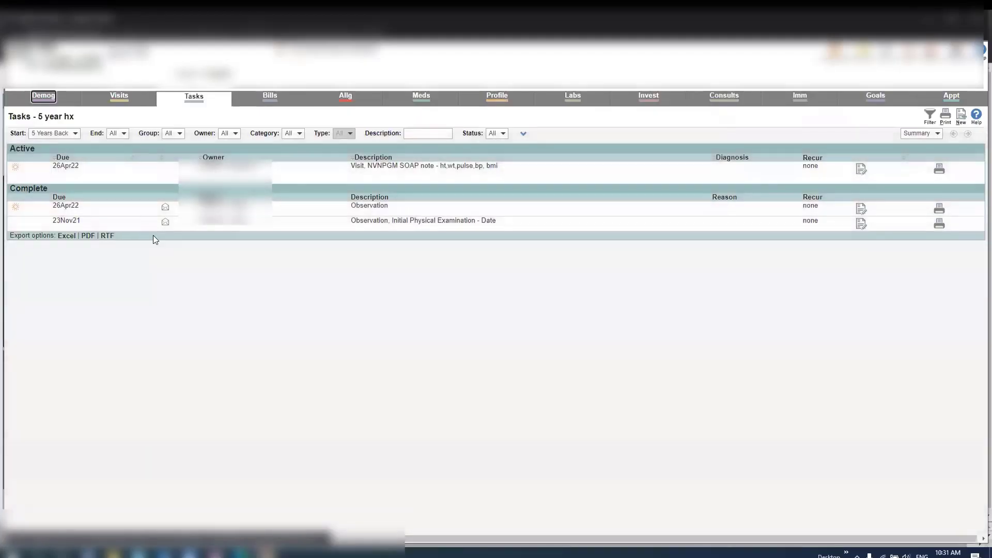
Start a new non-drug allergy entry for Peanuts.
{"action": "left_click", "coordinate": [344, 96]}
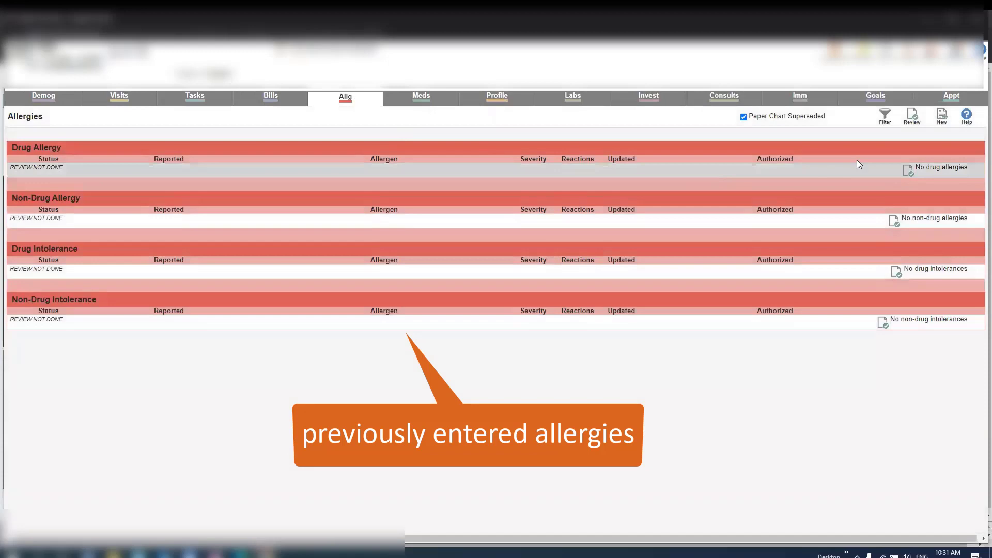
{"action": "left_click", "coordinate": [941, 114]}
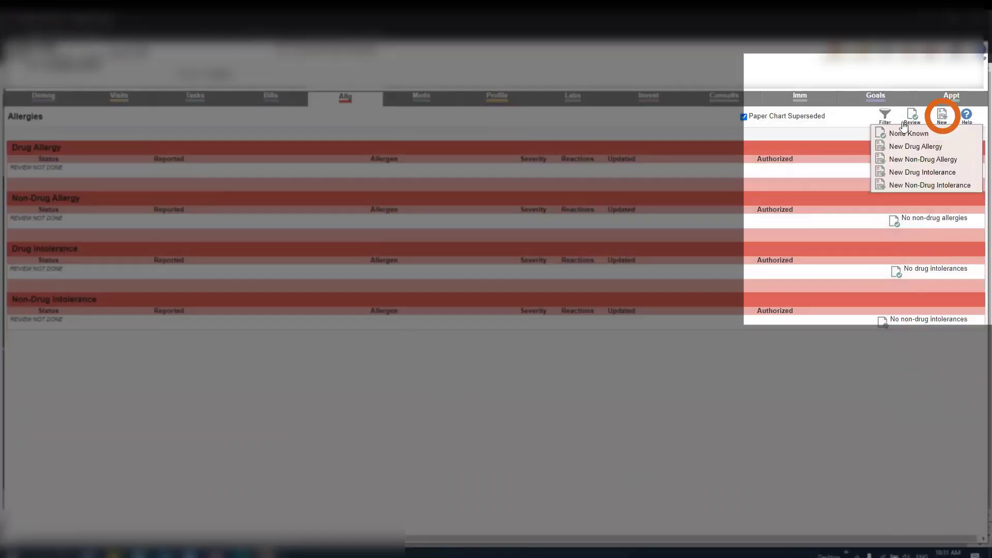
{"action": "mouse_move", "coordinate": [929, 159]}
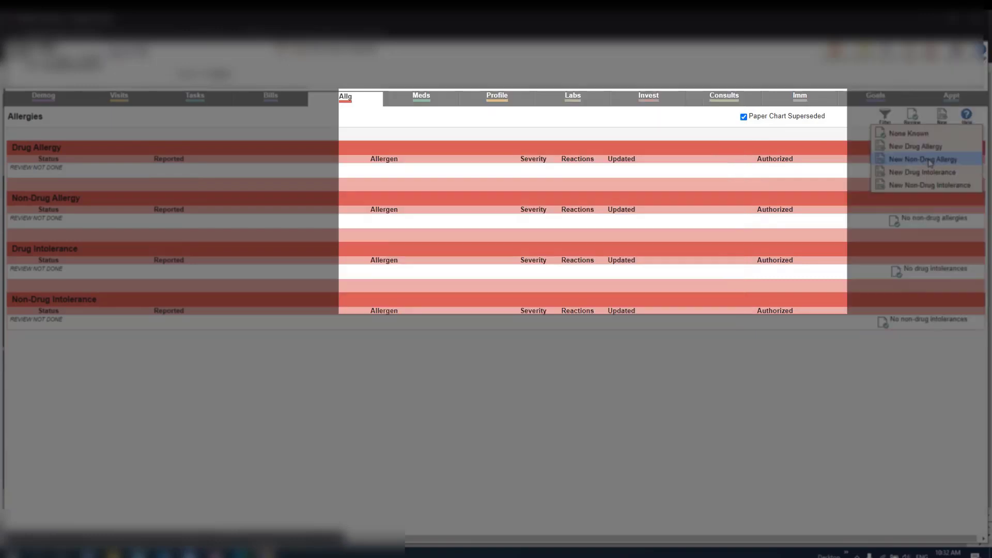
{"action": "left_click", "coordinate": [923, 158]}
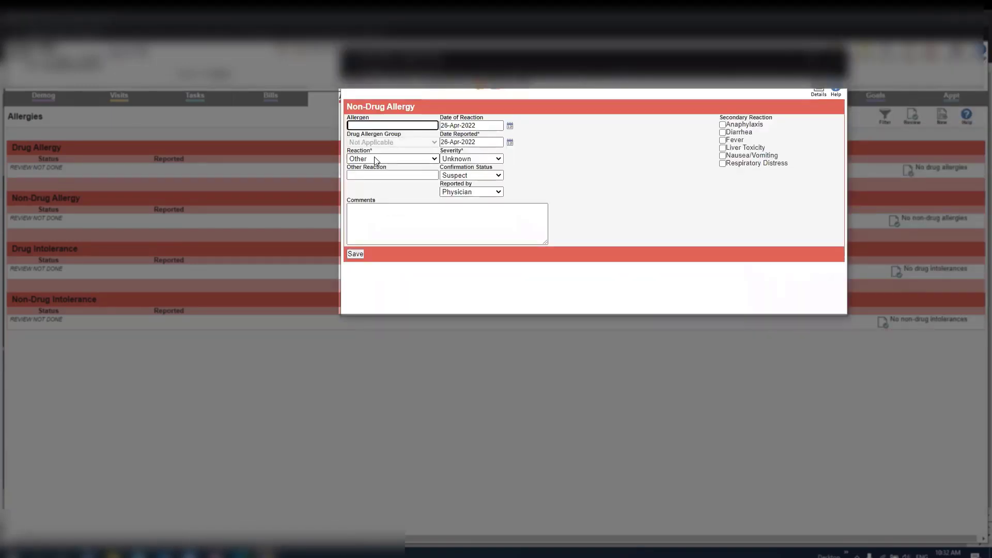
{"action": "type", "text": "Peanuts"}
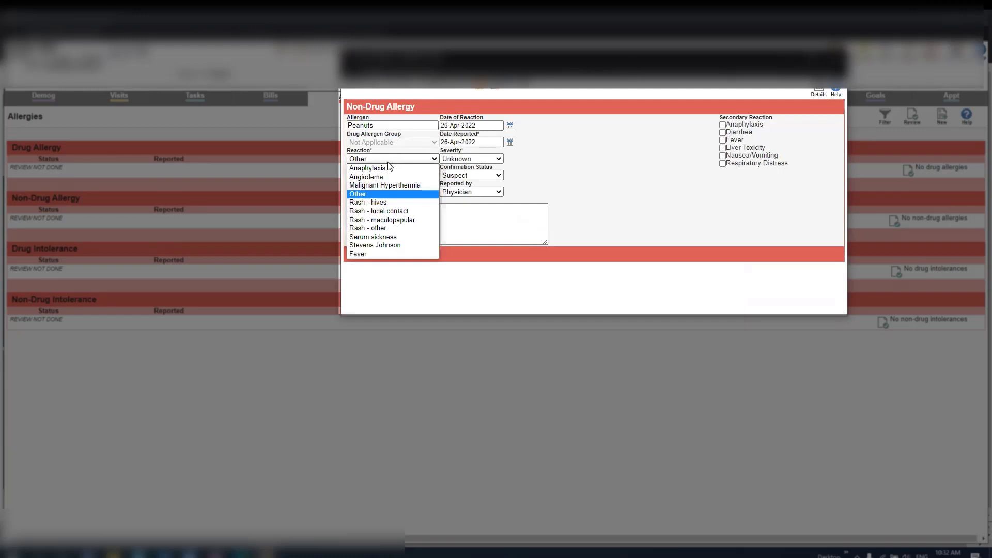
Set reaction Anaphylaxis, reported by Patient, and save the peanut allergy.
{"action": "left_click", "coordinate": [371, 167]}
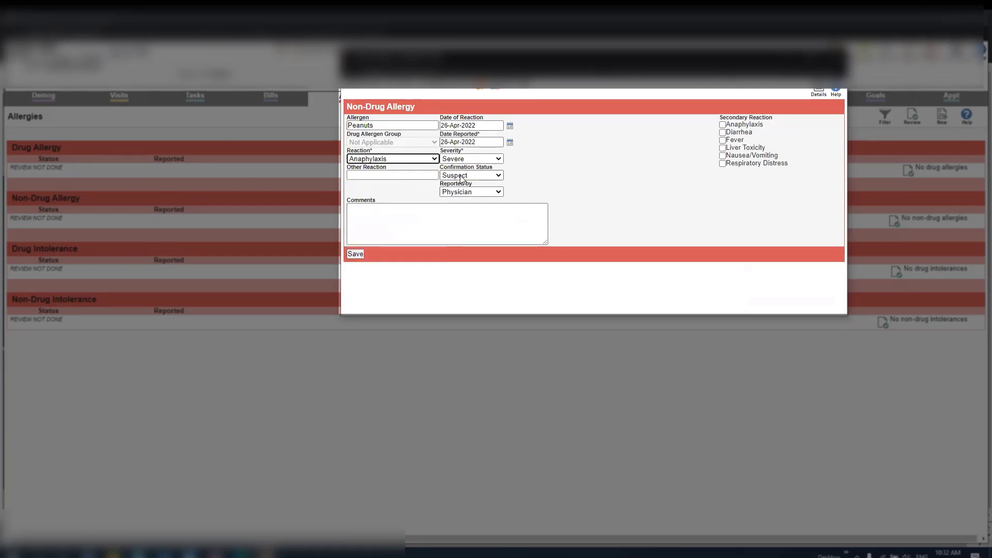
{"action": "left_click", "coordinate": [497, 191]}
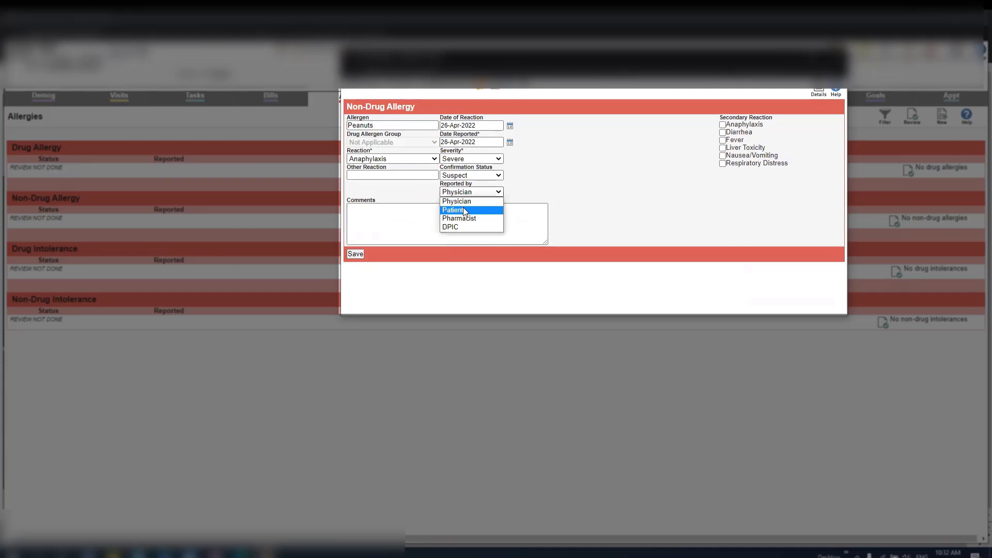
{"action": "left_click", "coordinate": [462, 209]}
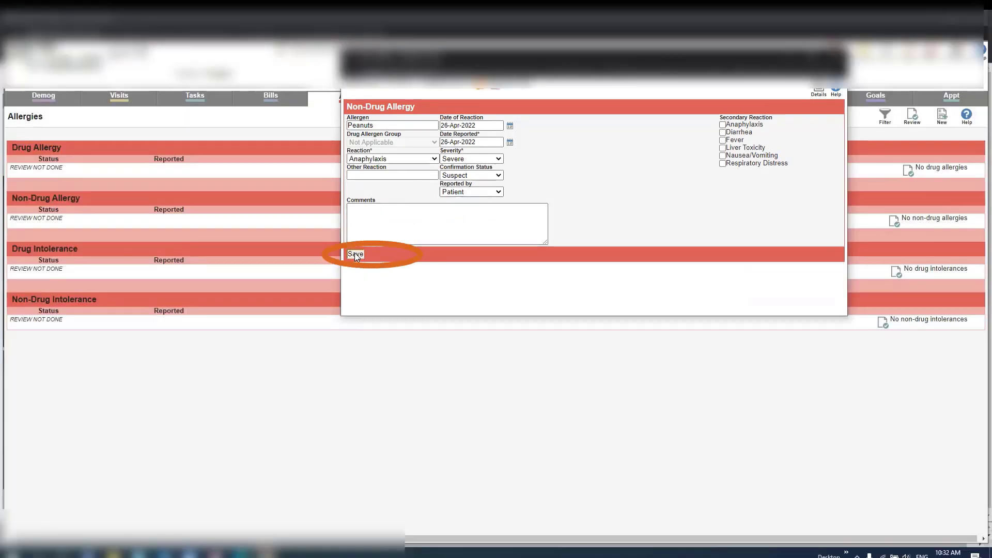
{"action": "left_click", "coordinate": [355, 255]}
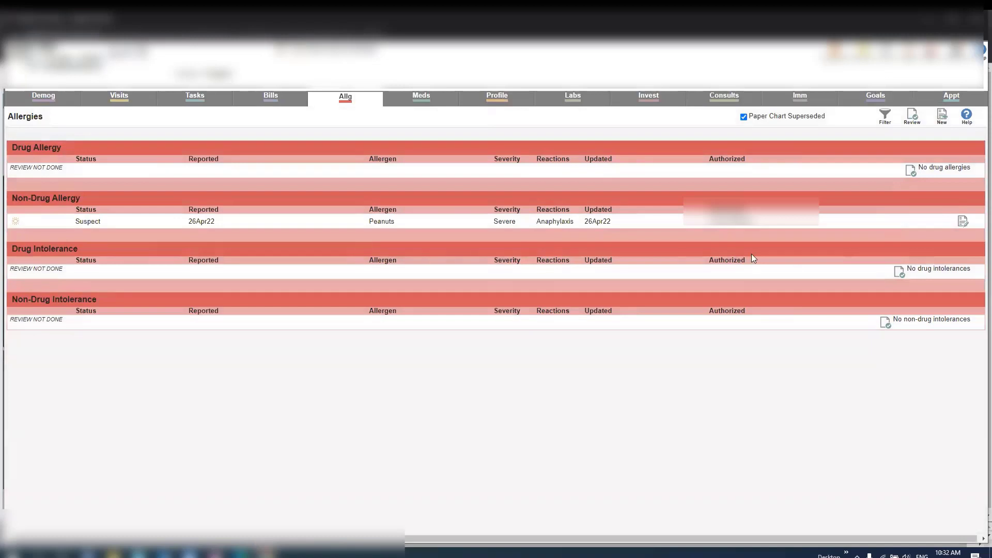
{"action": "mouse_move", "coordinate": [937, 172]}
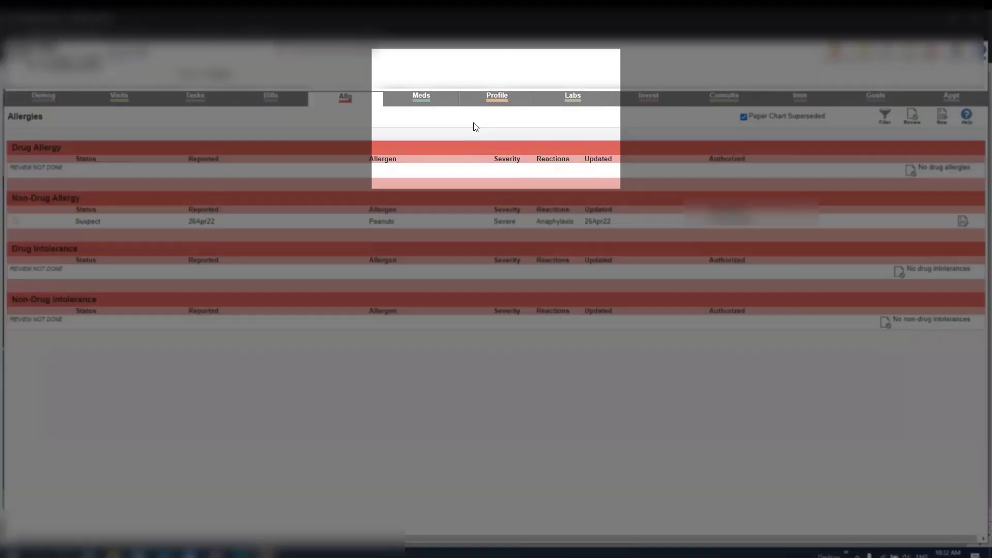
{"action": "mouse_move", "coordinate": [500, 98]}
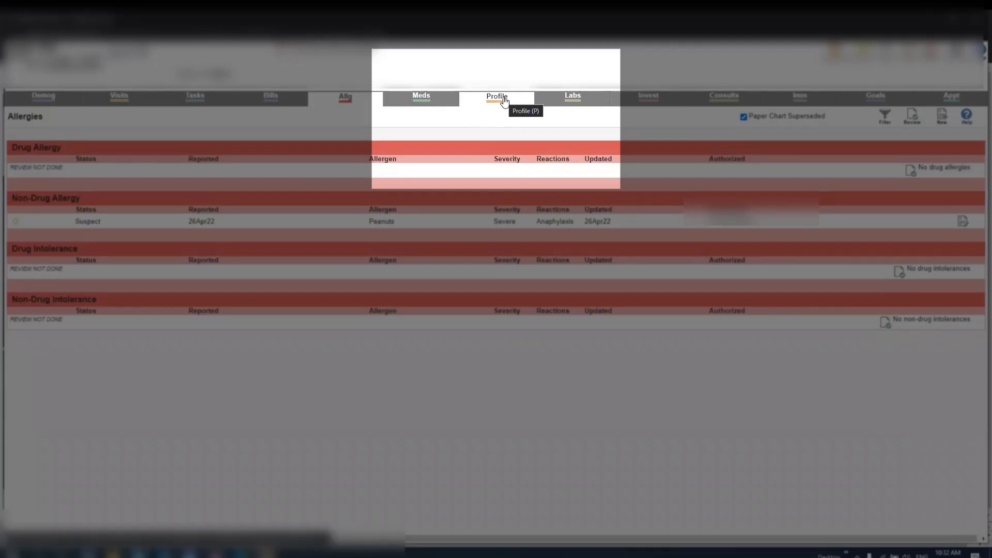
Add diabetes code 250 to the profile with onset 26 April 2022 and save.
{"action": "left_click", "coordinate": [496, 98]}
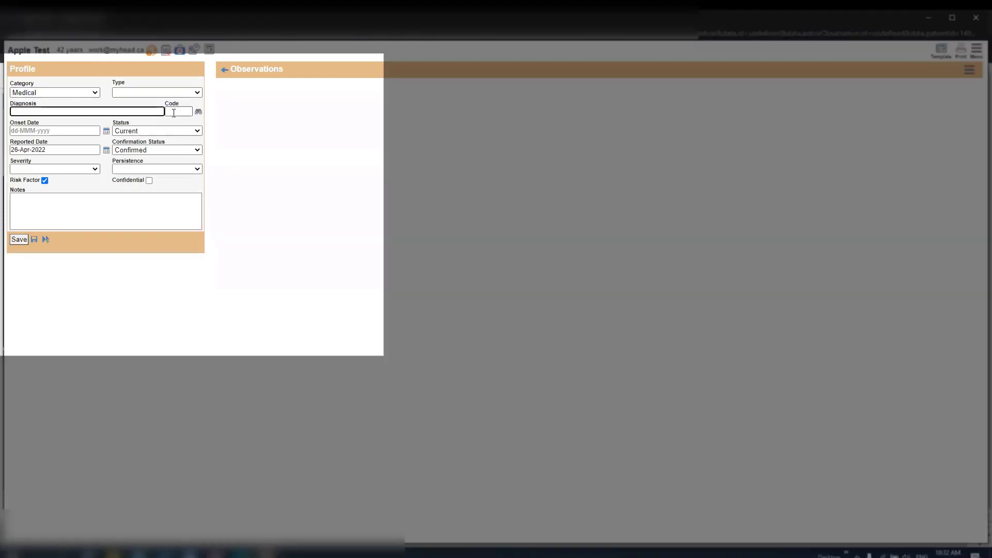
{"action": "type", "text": "250"}
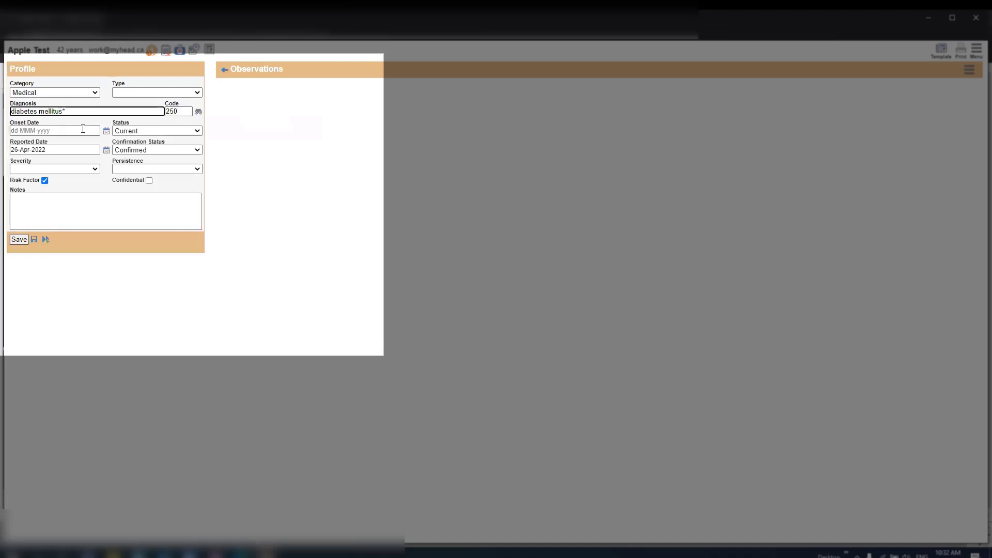
{"action": "left_click", "coordinate": [106, 130]}
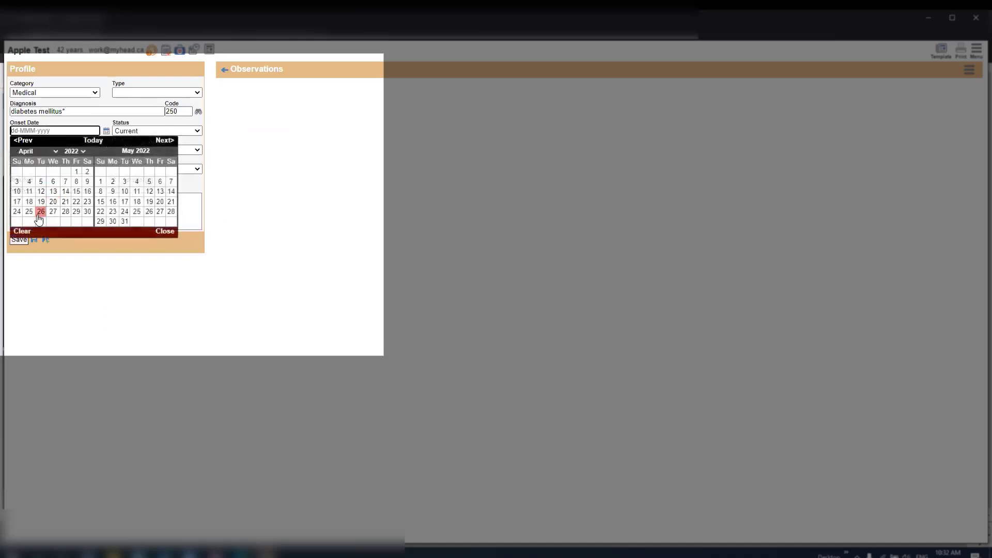
{"action": "left_click", "coordinate": [41, 211]}
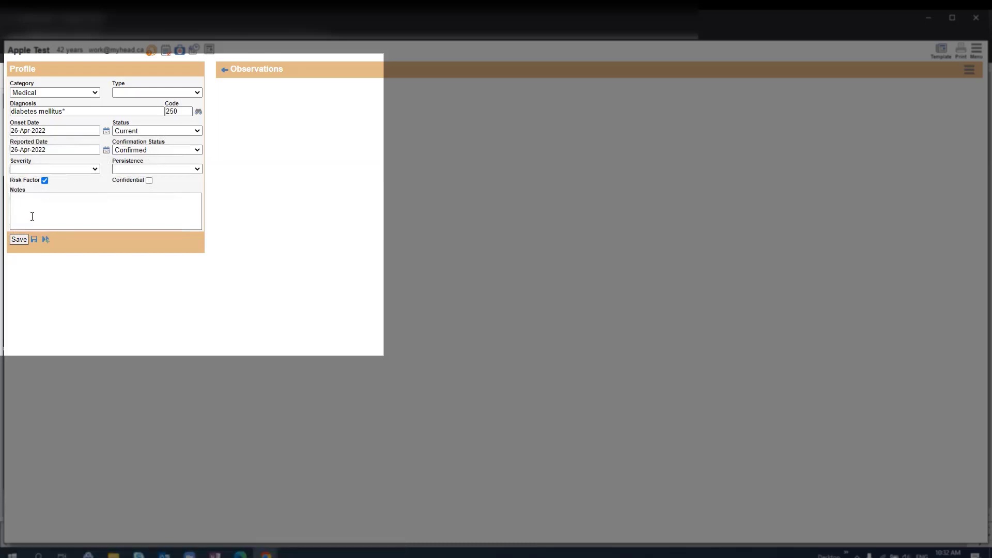
{"action": "left_click", "coordinate": [19, 239]}
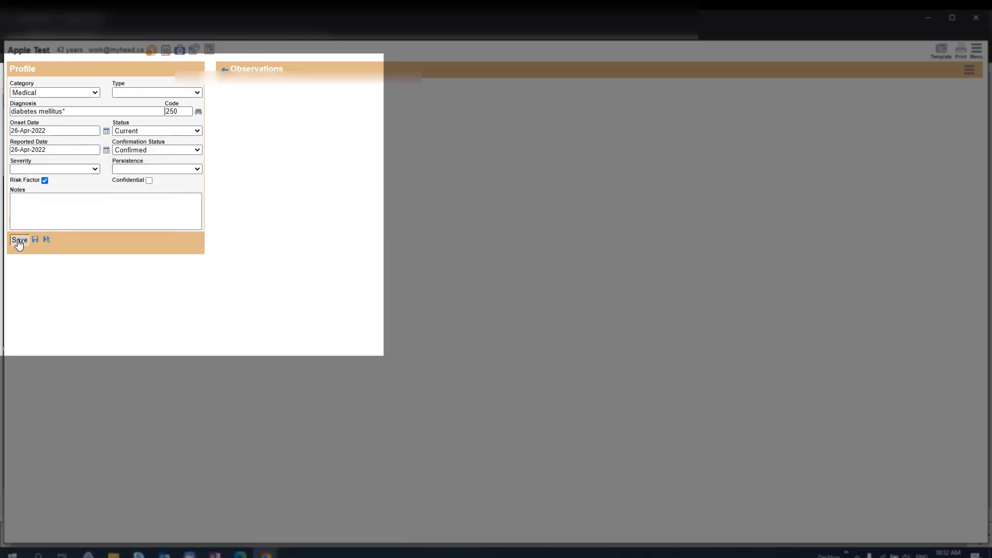
{"action": "left_click", "coordinate": [20, 239]}
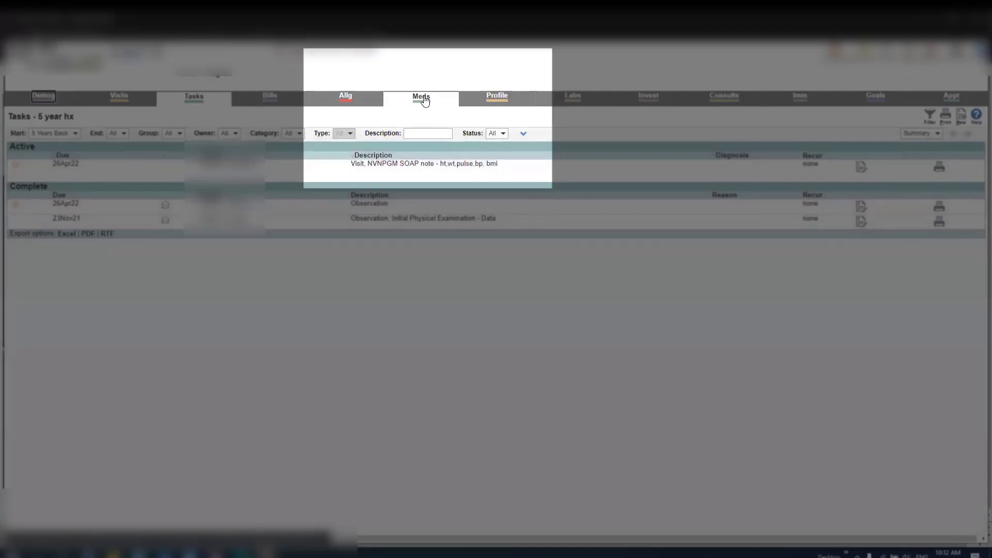
Renew and approve the Ativan 0.5 mg sublingual prescription from the medications list.
{"action": "left_click", "coordinate": [420, 97]}
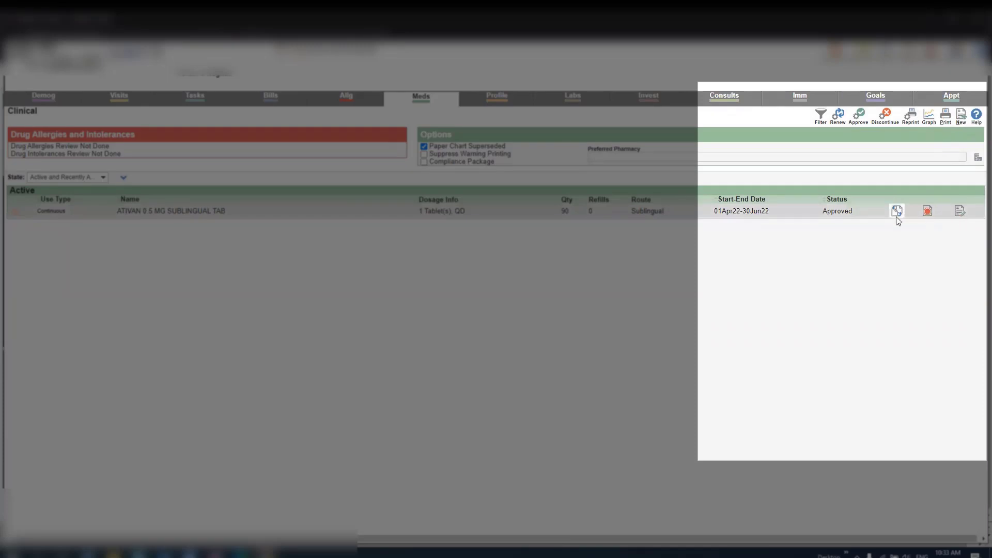
{"action": "left_click", "coordinate": [896, 211]}
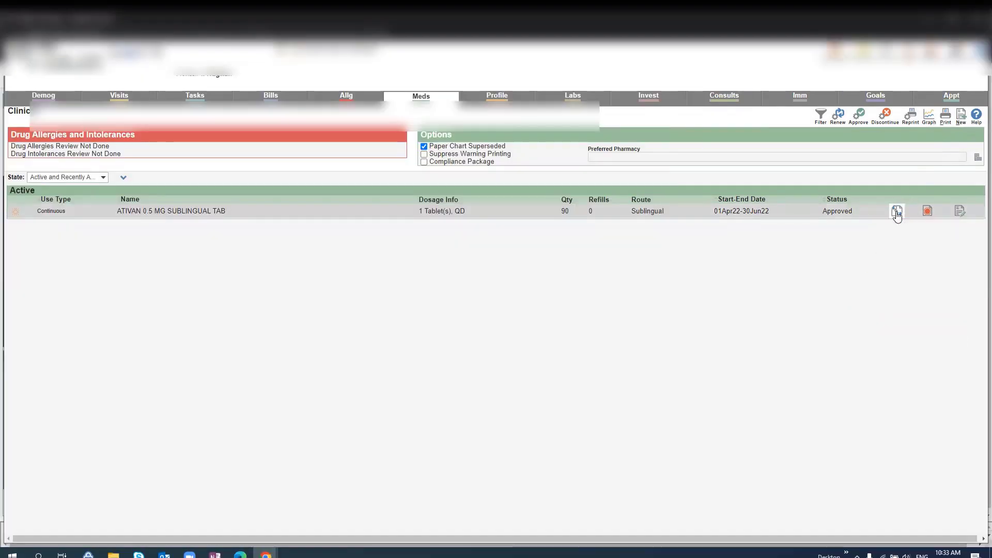
{"action": "left_click", "coordinate": [896, 211]}
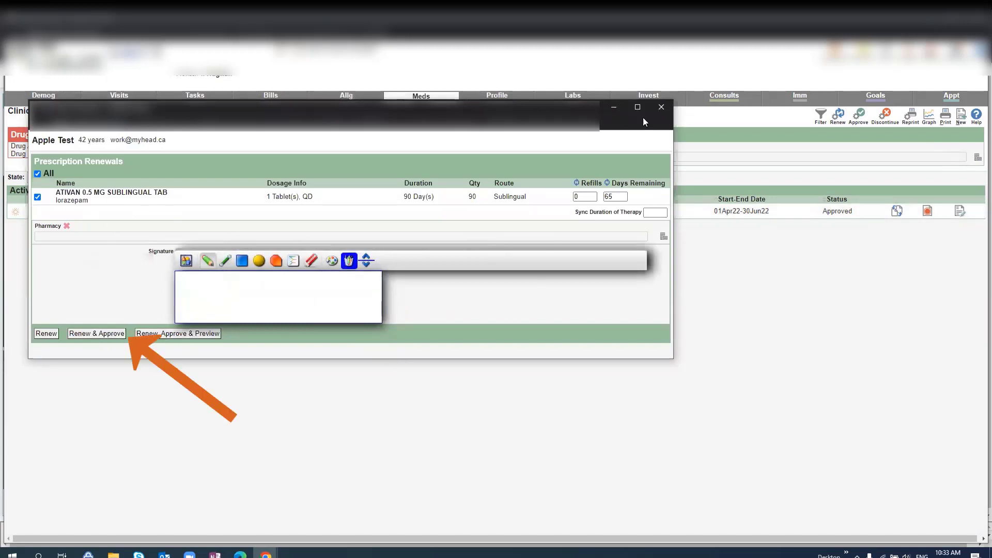
{"action": "left_click", "coordinate": [97, 334]}
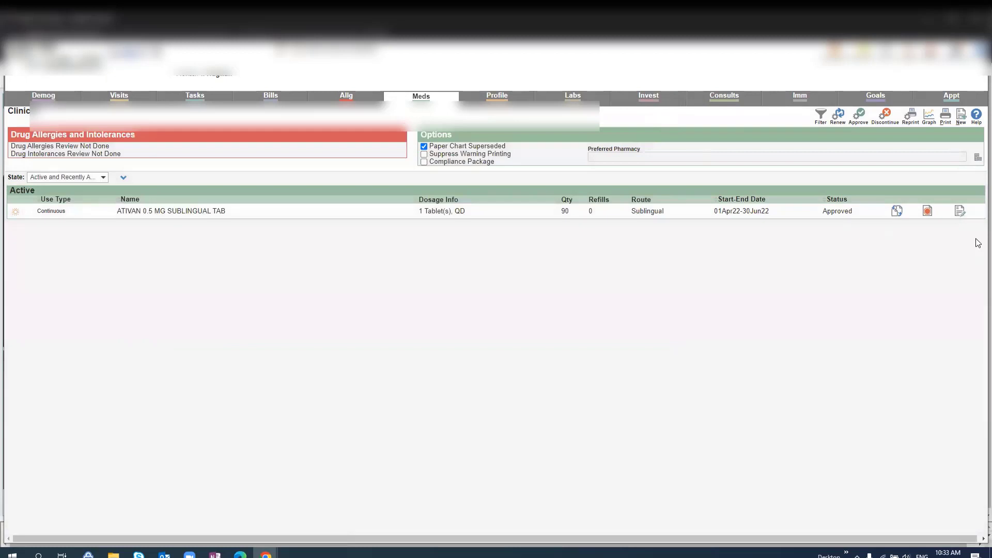
Edit the Ativan prescription, entering a dose of 0.5.
{"action": "left_click", "coordinate": [959, 210]}
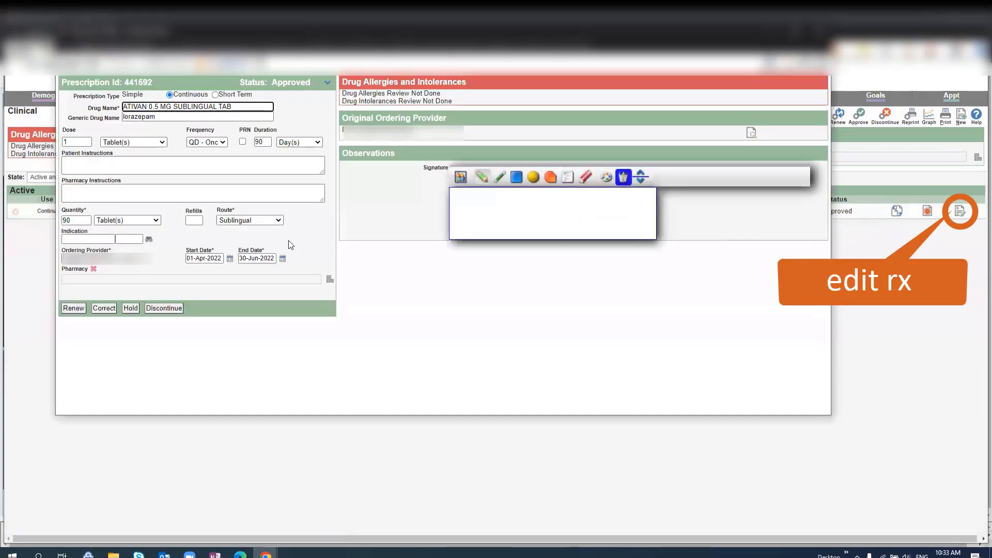
{"action": "left_click", "coordinate": [76, 141]}
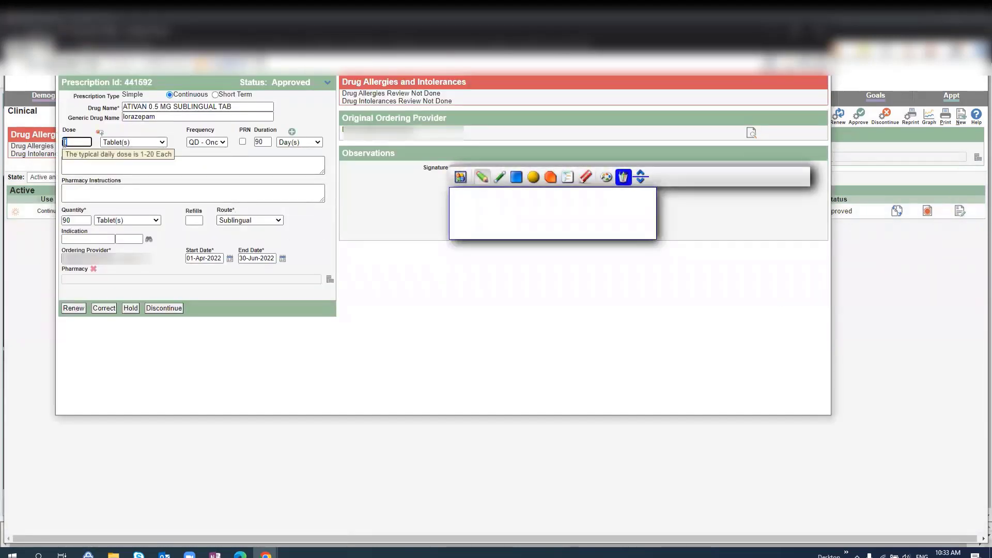
{"action": "type", "text": "0.5"}
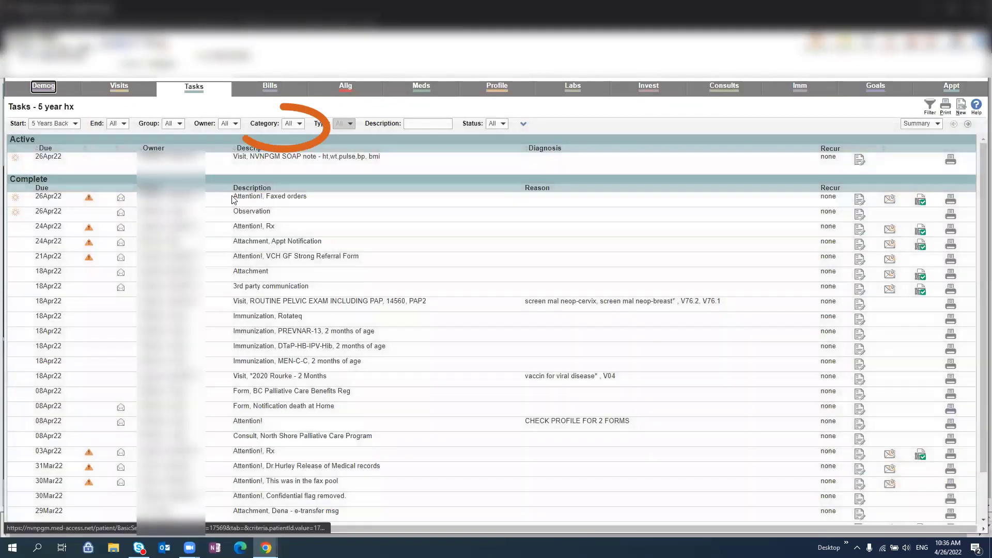
Pick a single category from the task history's Category filter.
{"action": "left_click", "coordinate": [297, 124]}
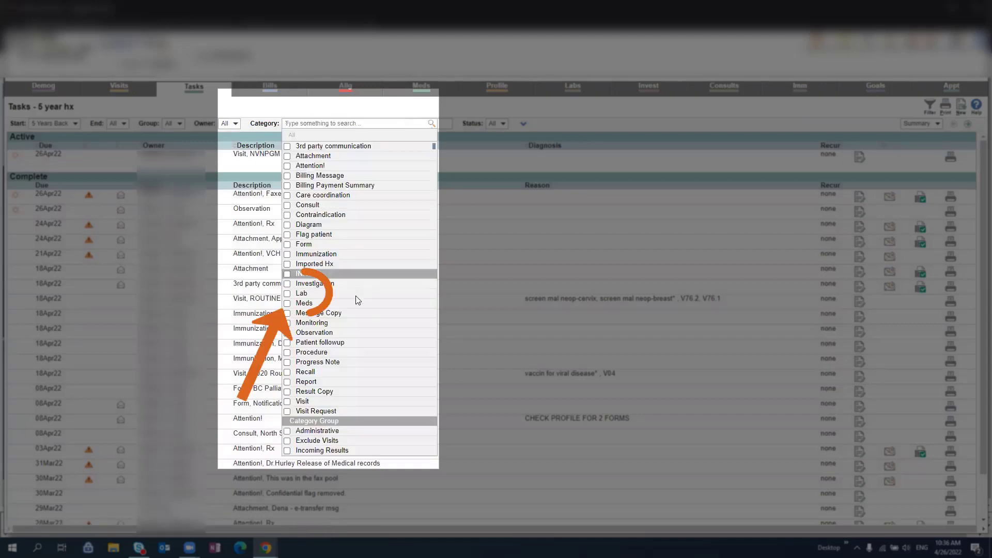
{"action": "left_click", "coordinate": [301, 293]}
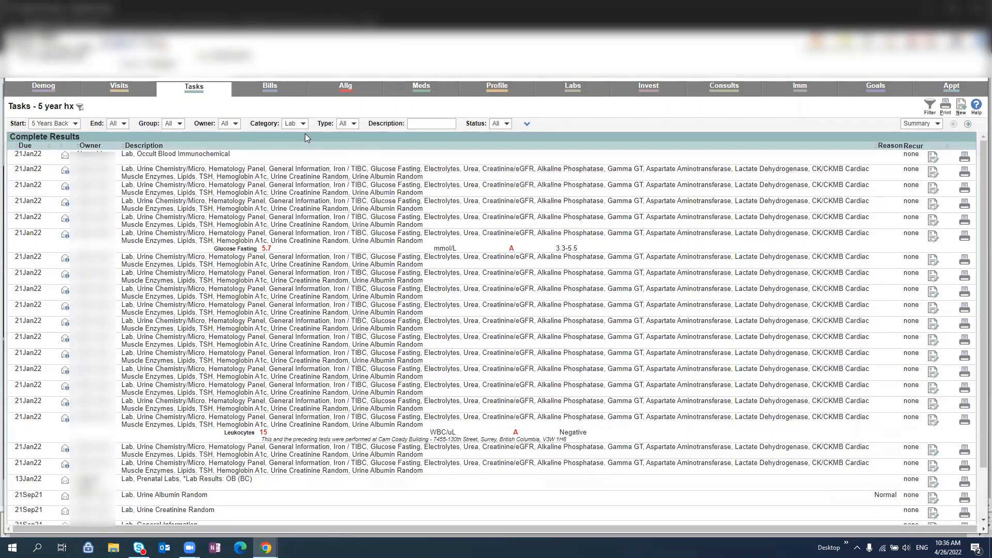
{"action": "left_click", "coordinate": [301, 124]}
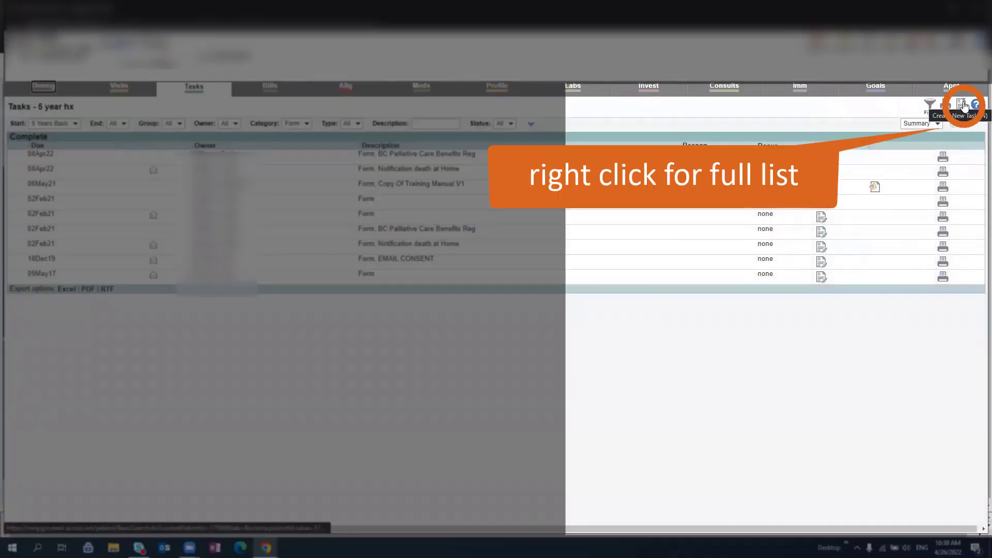
Create a new Parking Permit - SPARC (BC) form task.
{"action": "right_click", "coordinate": [959, 104]}
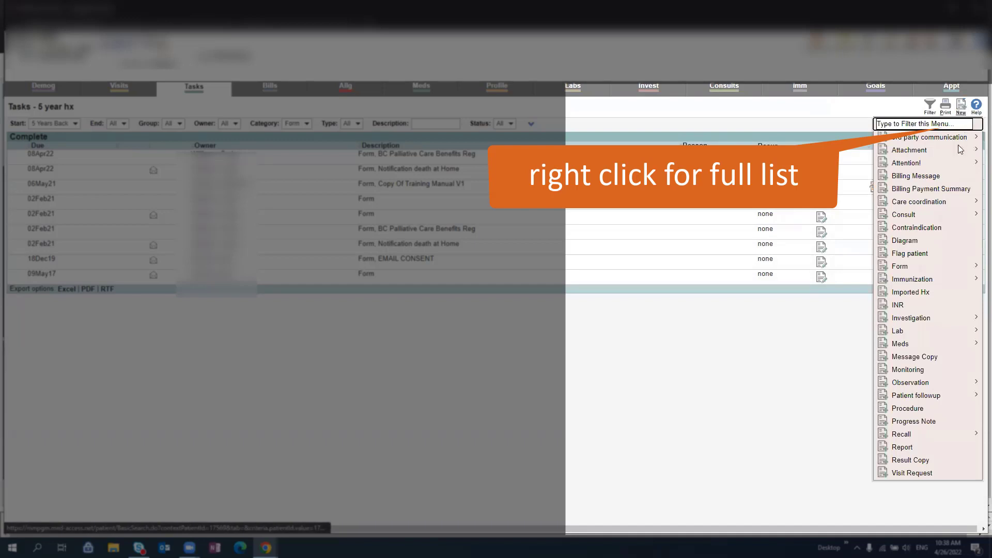
{"action": "mouse_move", "coordinate": [928, 266]}
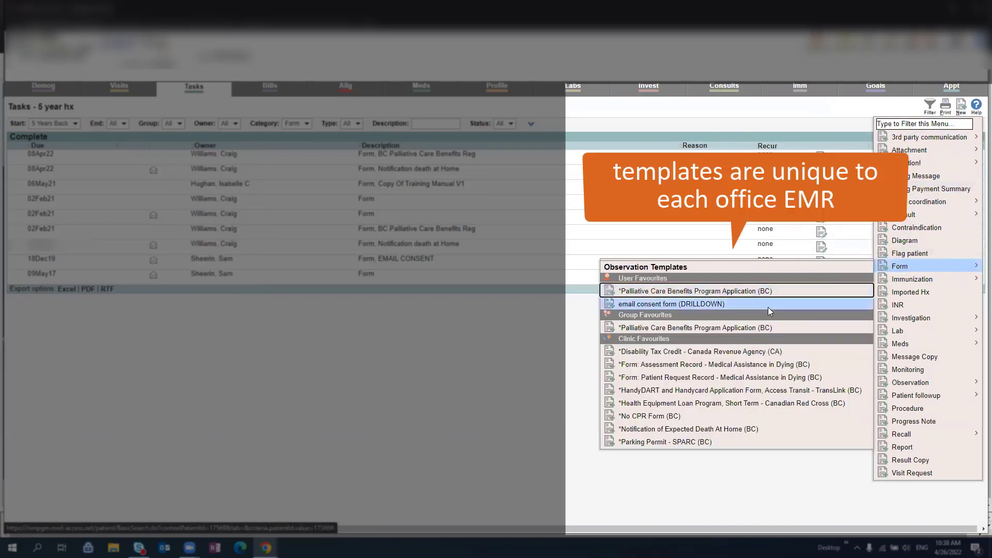
{"action": "mouse_move", "coordinate": [762, 404]}
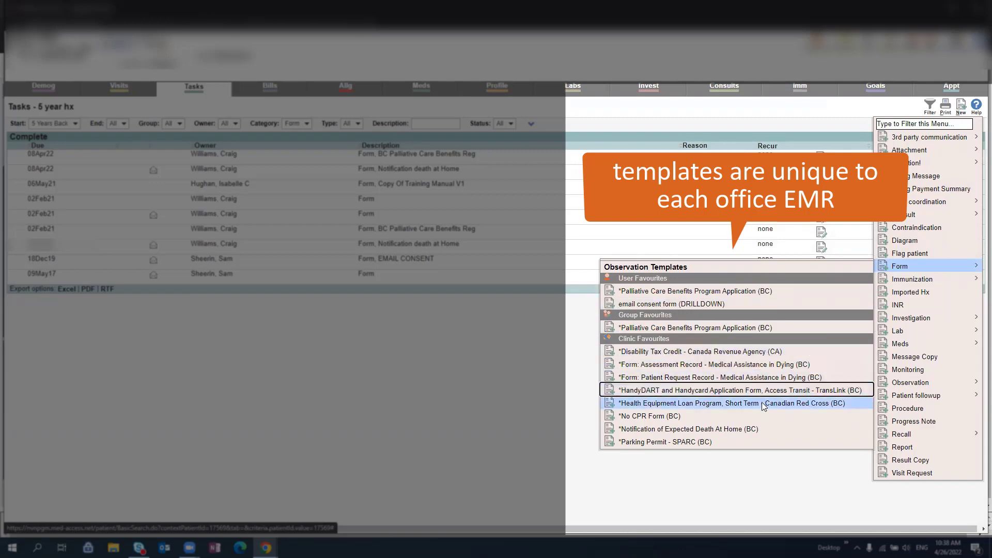
{"action": "left_click", "coordinate": [665, 441]}
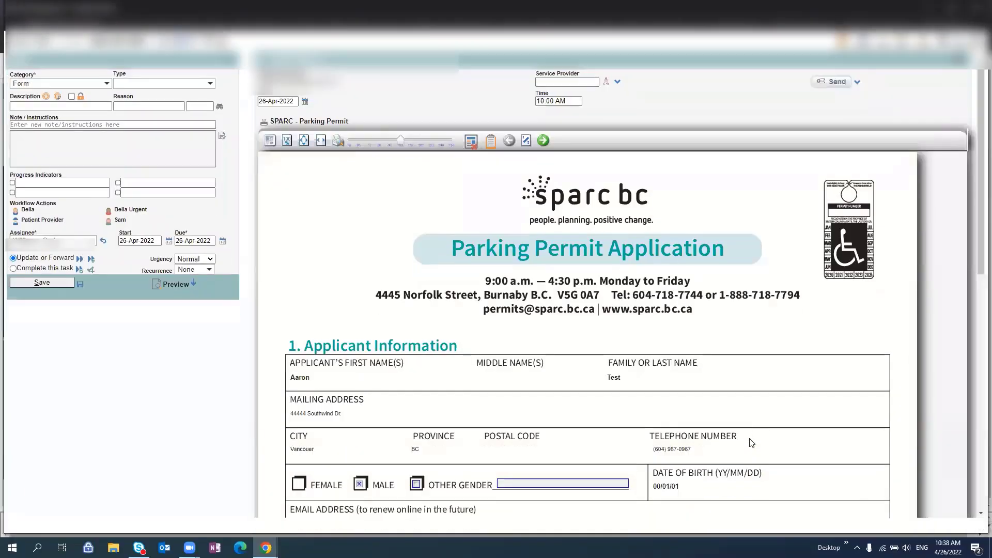